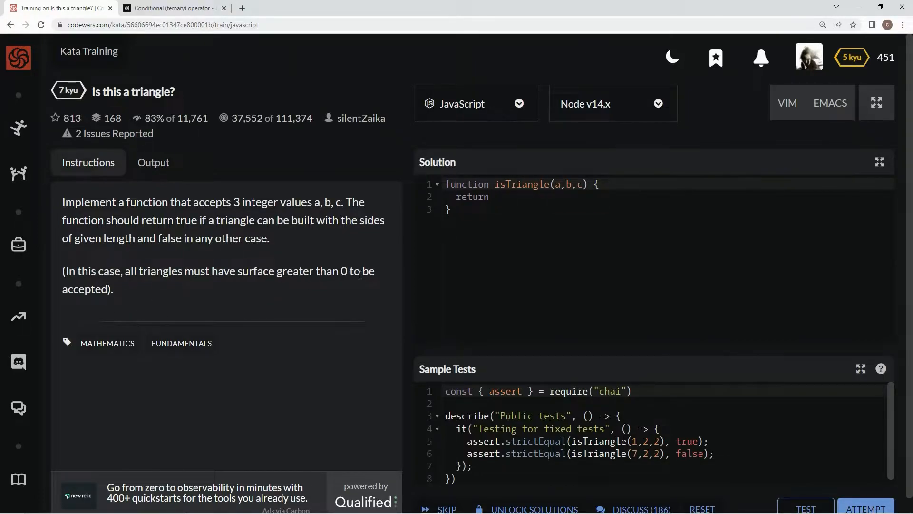
pyautogui.moveTo(556, 202)
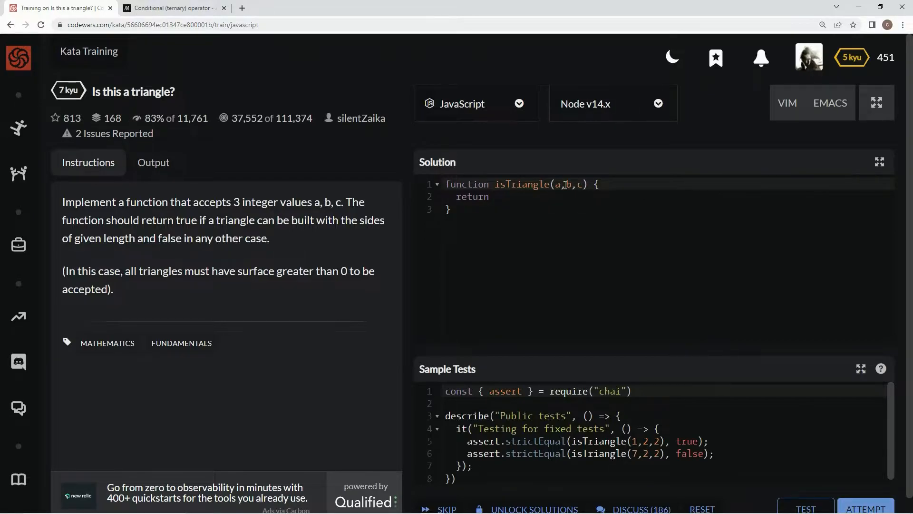
pyautogui.moveTo(558, 184)
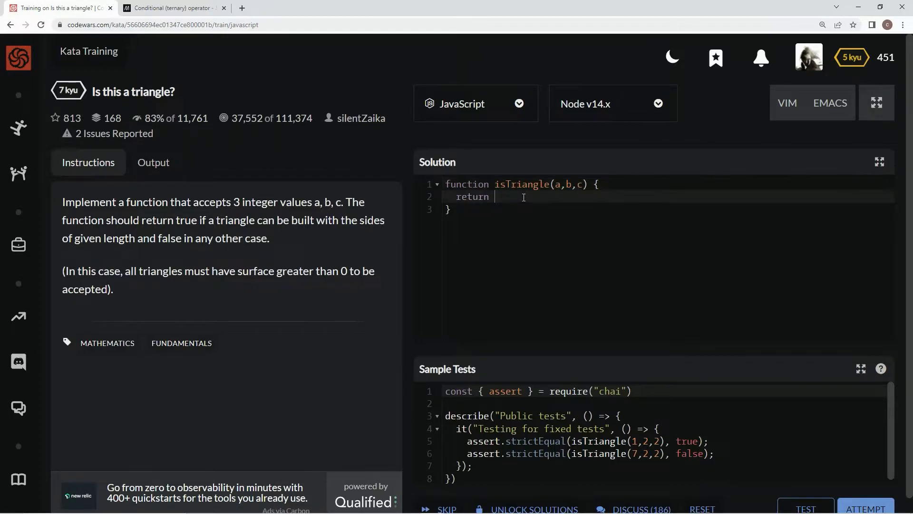
# - Write the return expression a + b > c && b + c > a && c + a > b, fixing a stray 'a' typo
pyautogui.write('a + b >')
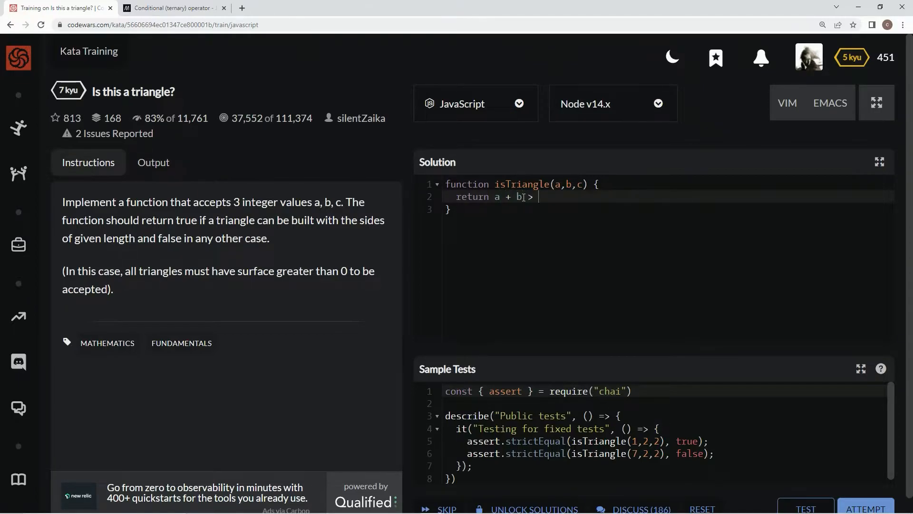
pyautogui.write('c && b')
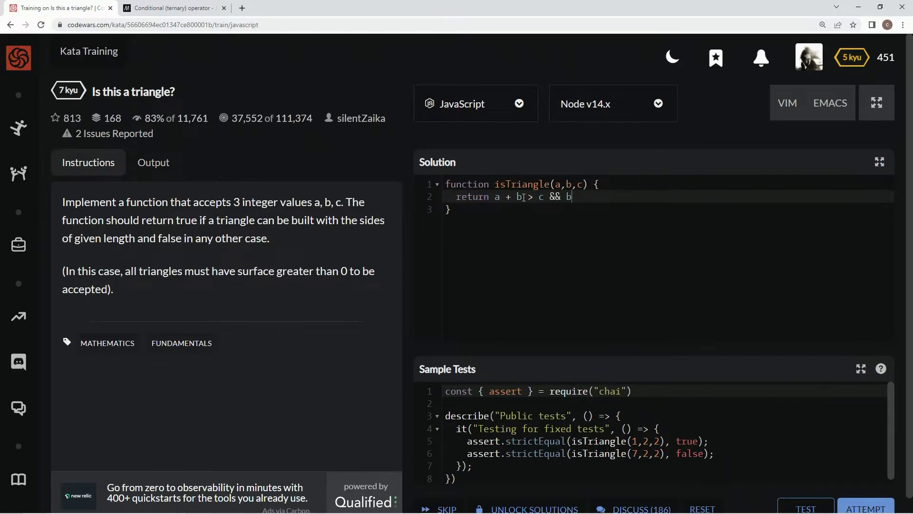
pyautogui.write('+ c')
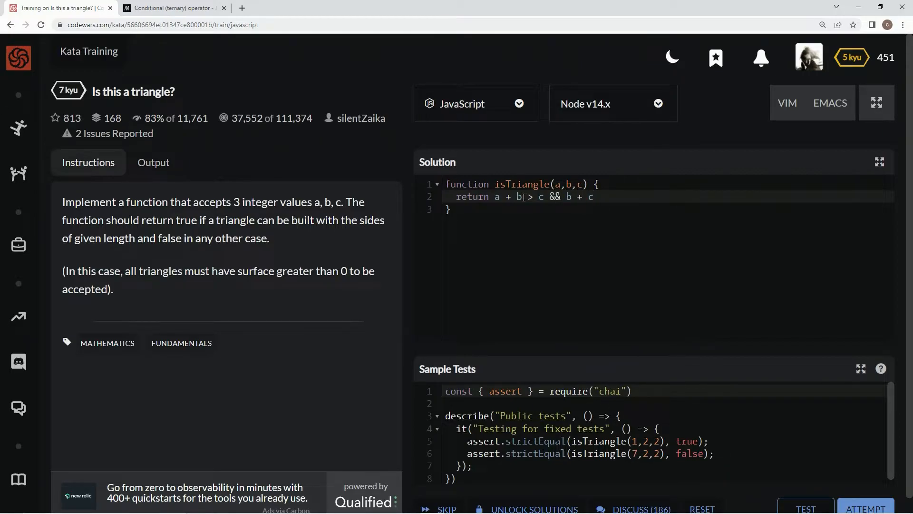
pyautogui.write('>')
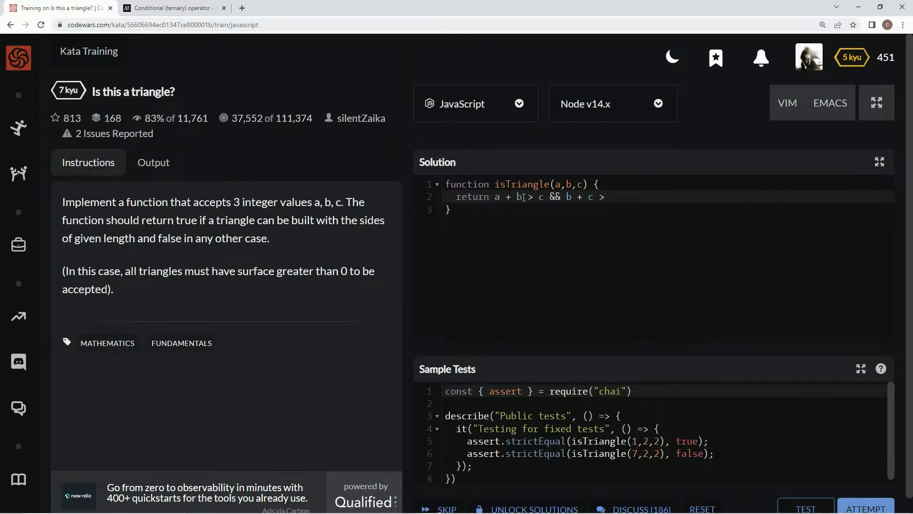
pyautogui.write('a')
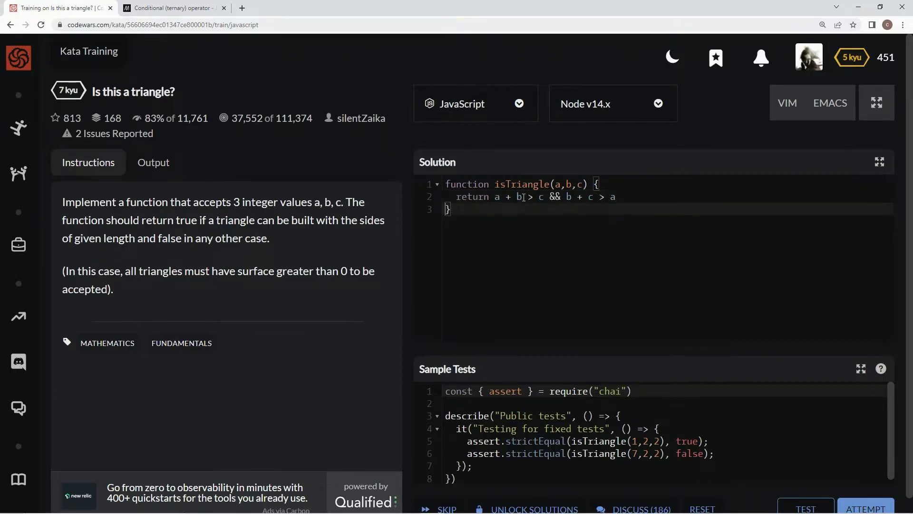
pyautogui.write('&&')
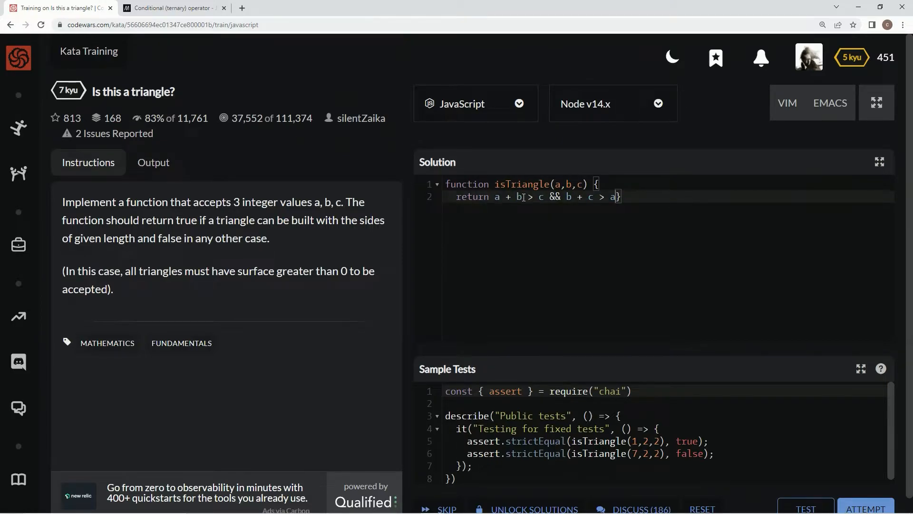
pyautogui.write('&&')
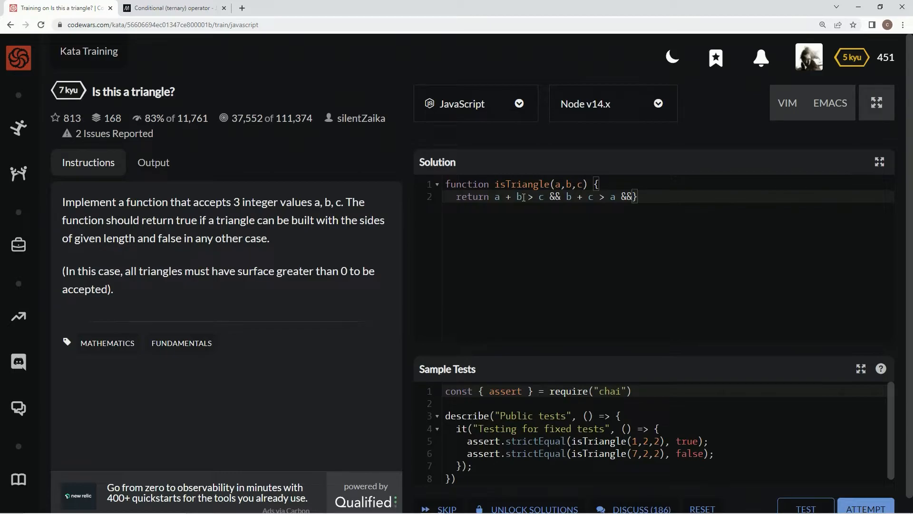
pyautogui.write('a')
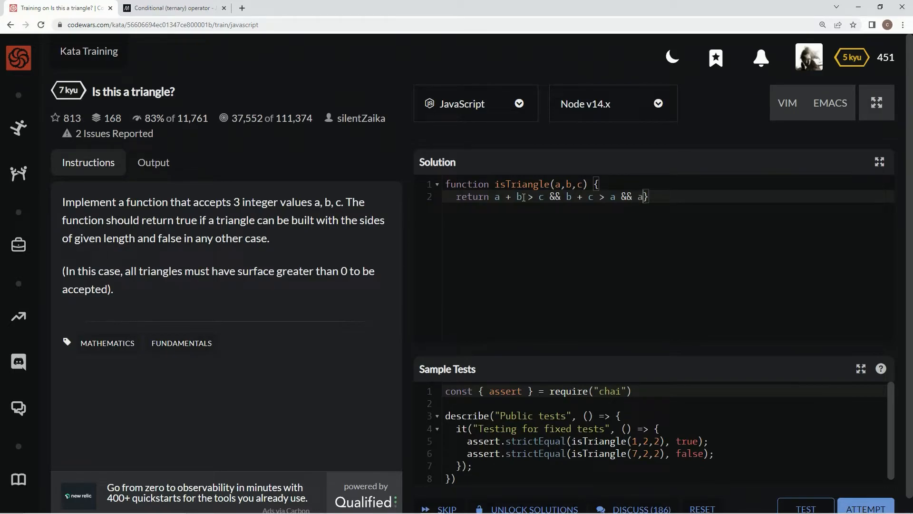
pyautogui.press('Backspace')
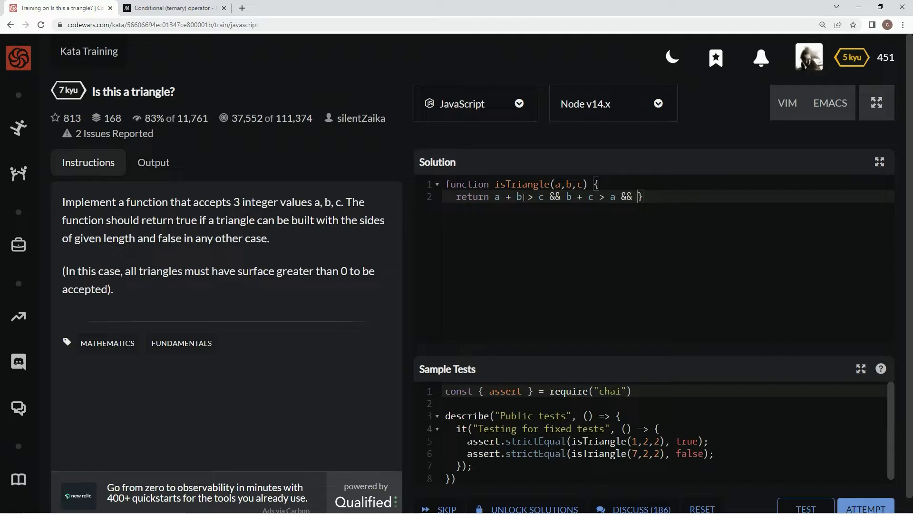
pyautogui.write('c + a')
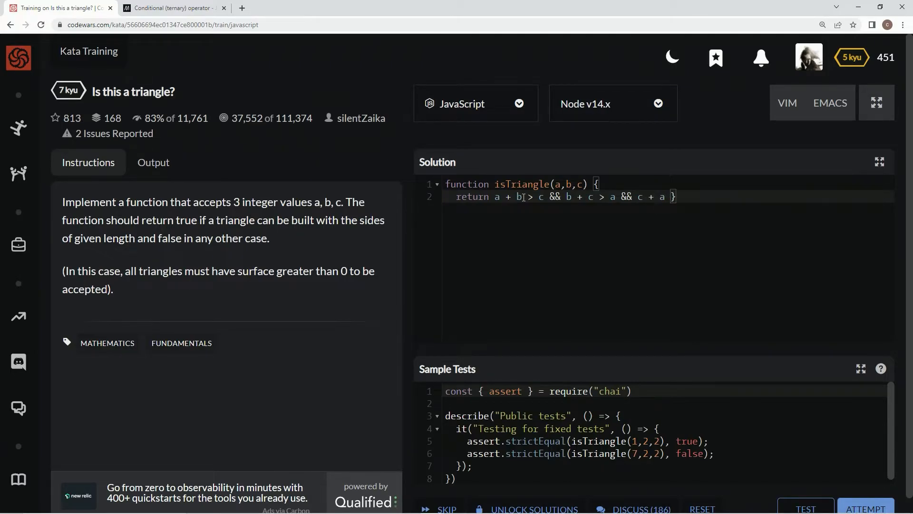
pyautogui.write('> b')
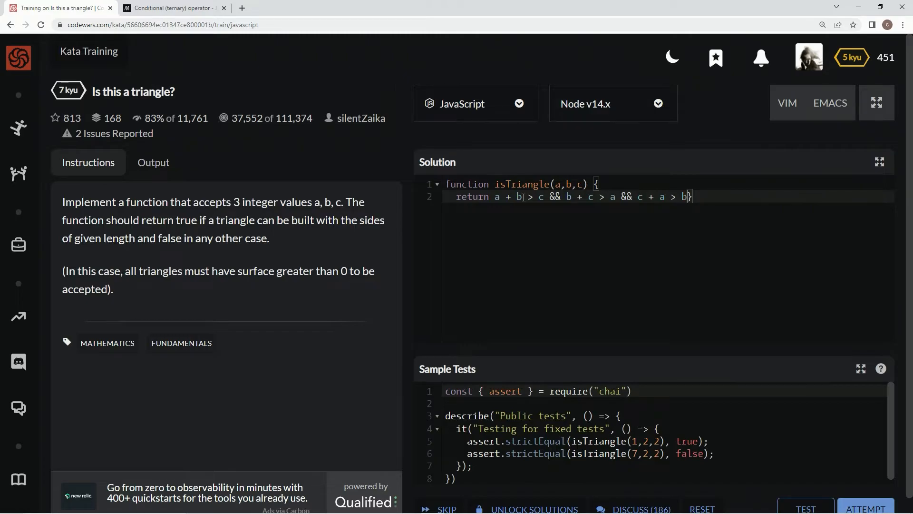
pyautogui.press('Enter')
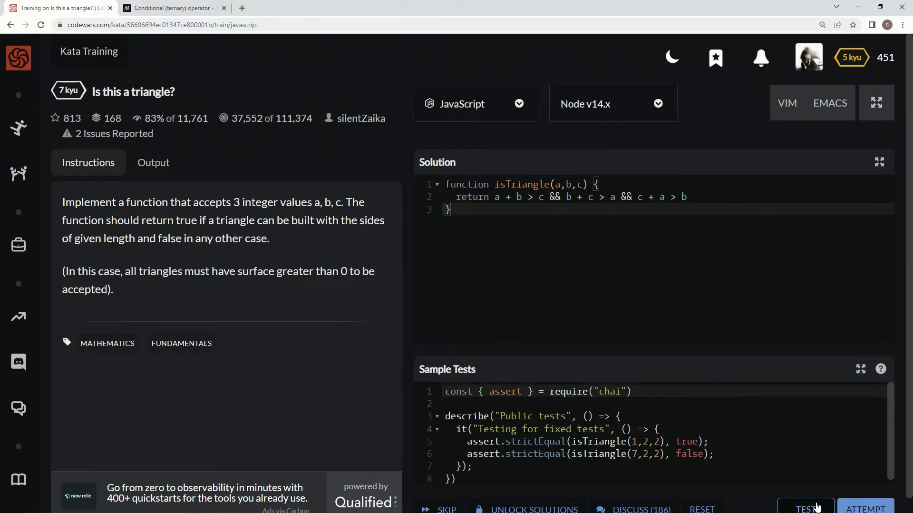
# - Run the sample tests, pass the full 104-test suite, and submit the solution as final
pyautogui.click(805, 508)
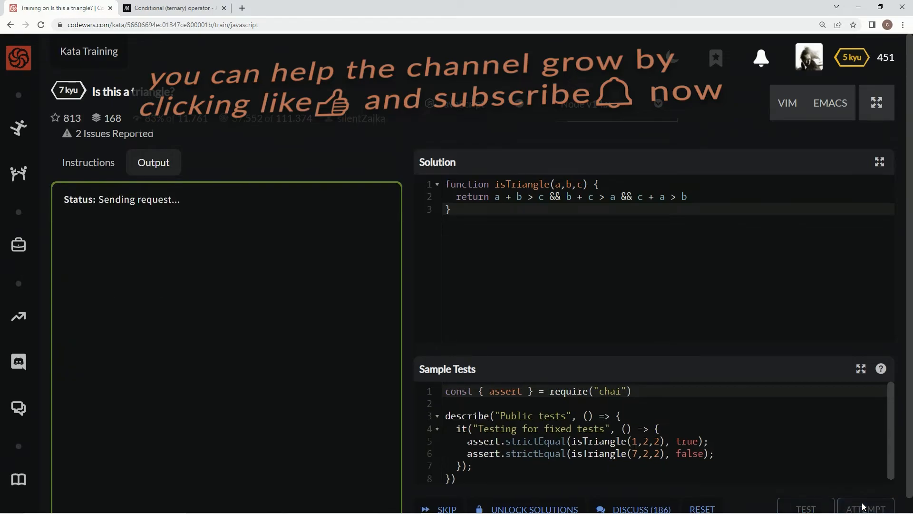
pyautogui.click(865, 508)
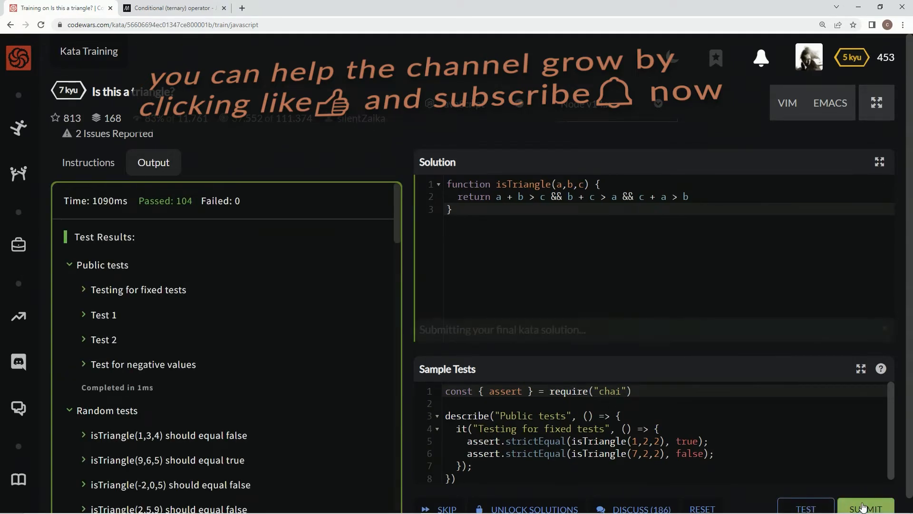
pyautogui.click(867, 508)
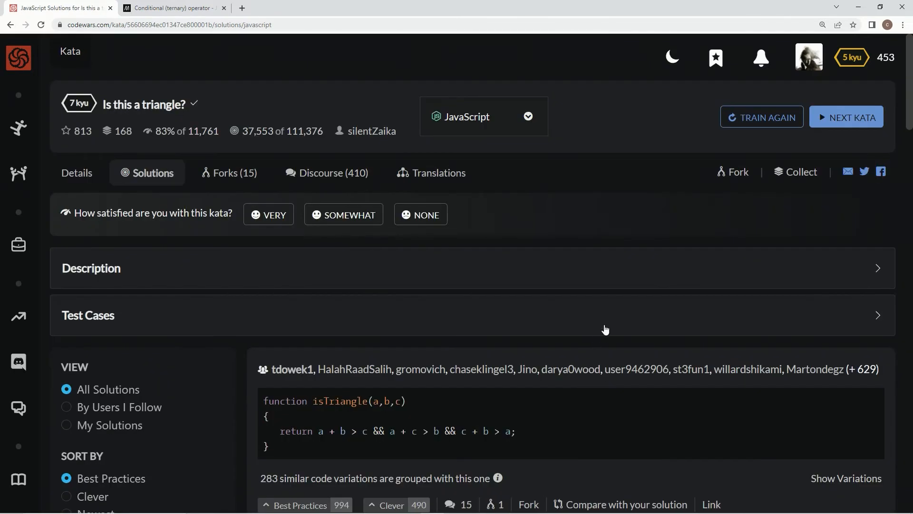
# - Filter the list to 'My Solutions' and give the solution a Best Practices vote
pyautogui.scroll(-3)
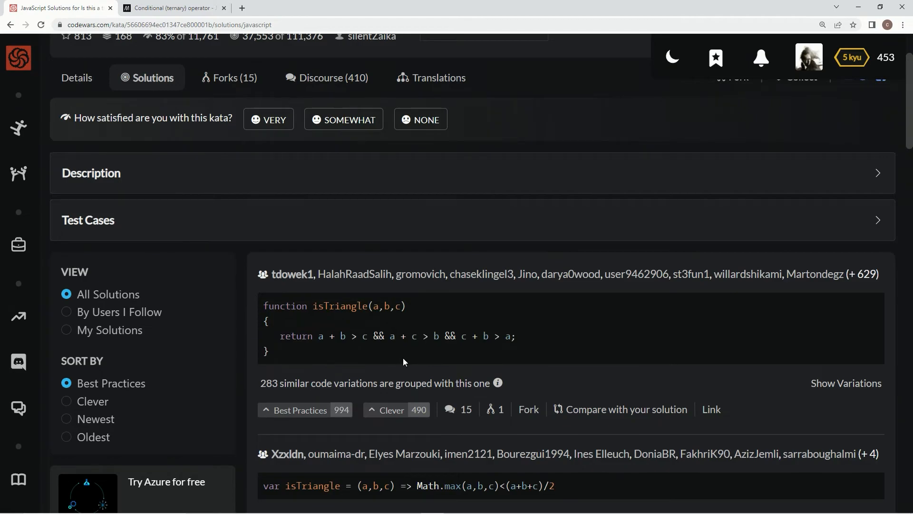
pyautogui.click(66, 330)
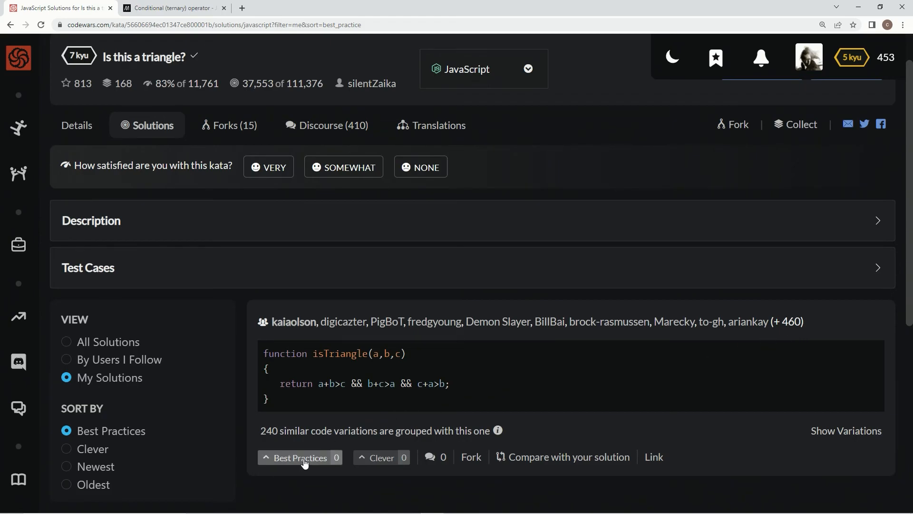
pyautogui.click(300, 457)
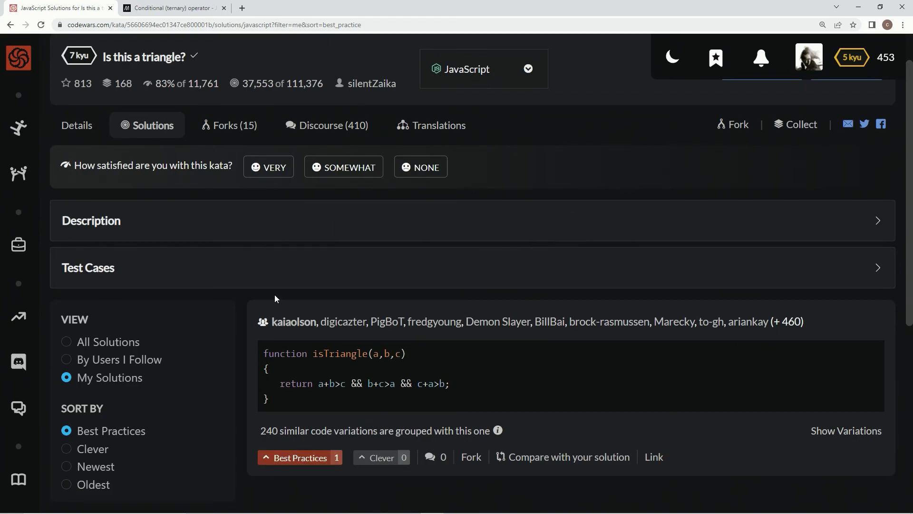